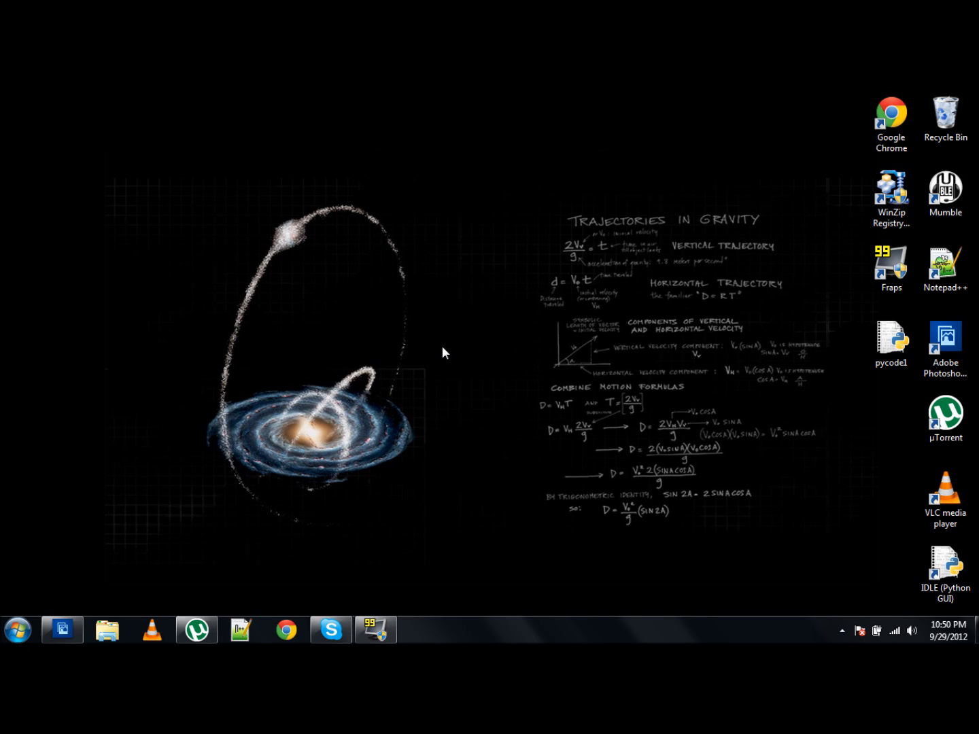
pyautogui.moveTo(711, 533)
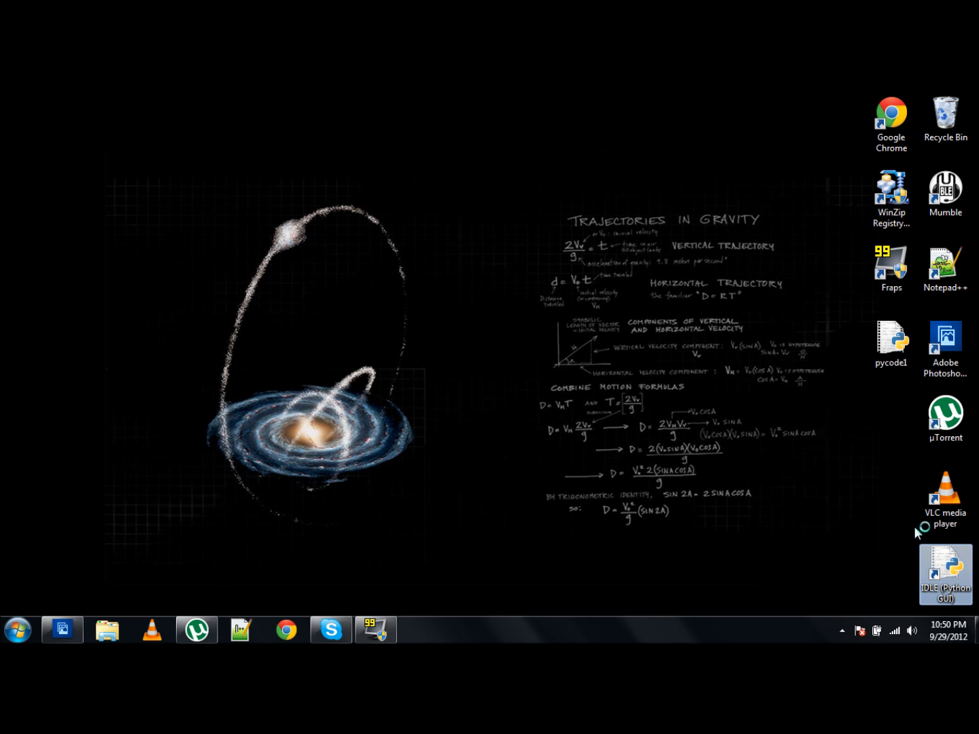
# - Launch the IDLE Python shell from its desktop shortcut
pyautogui.doubleClick(945, 566)
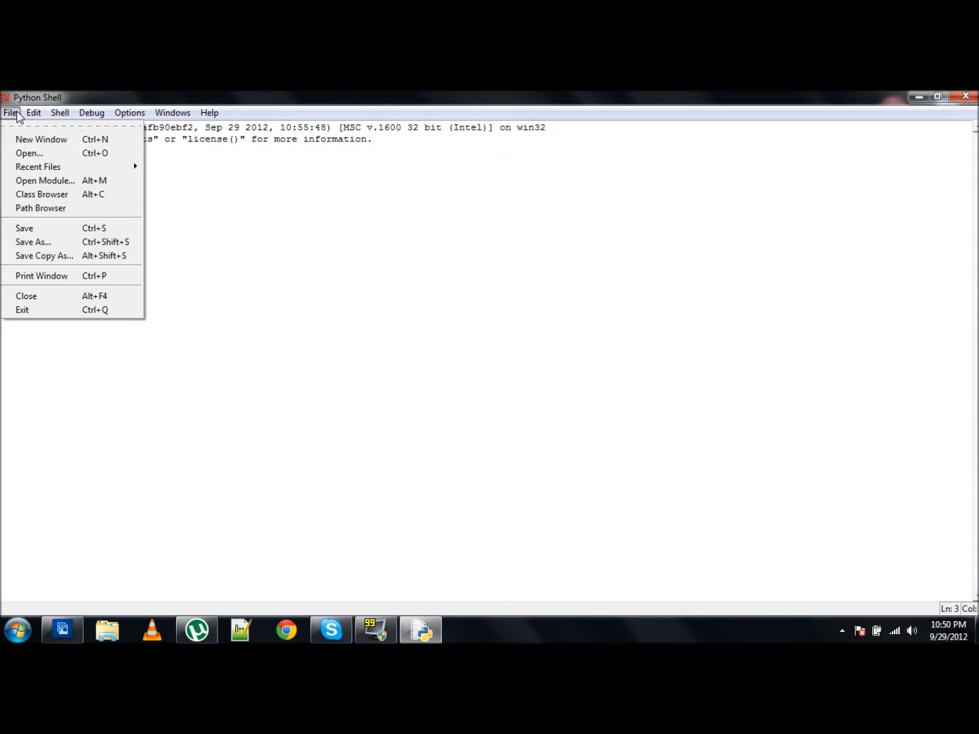
pyautogui.click(11, 111)
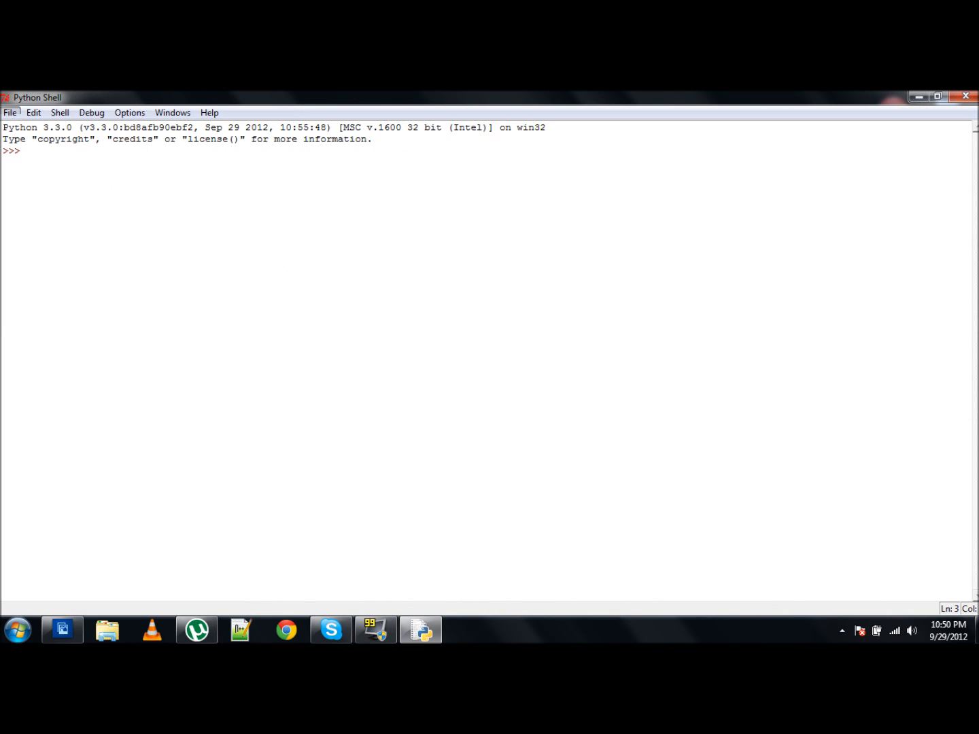
pyautogui.click(32, 111)
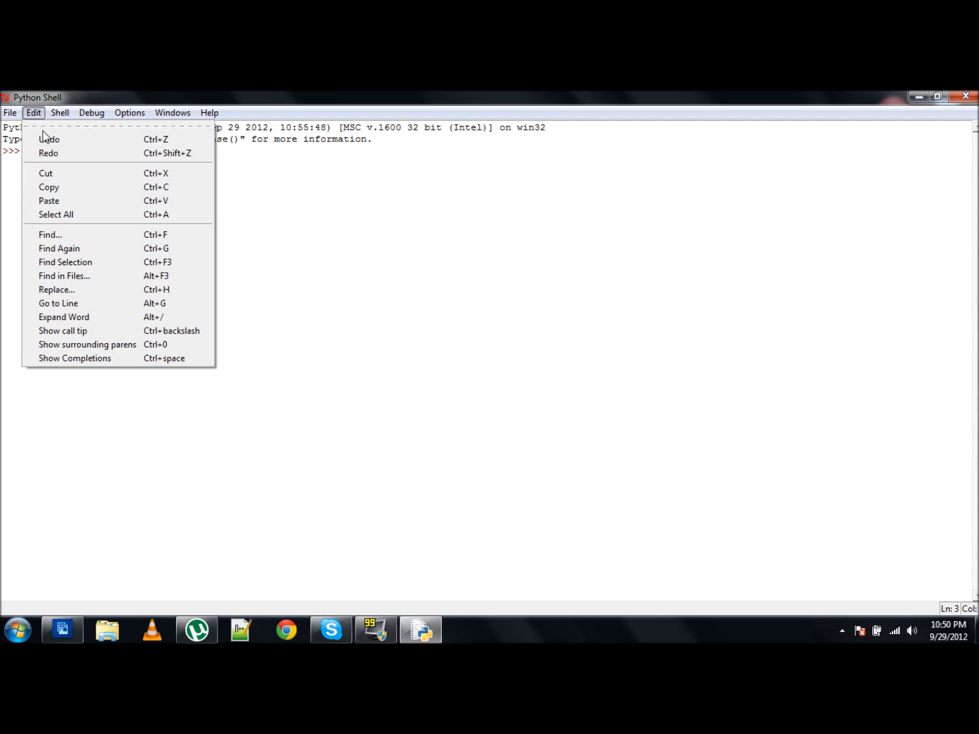
pyautogui.click(130, 112)
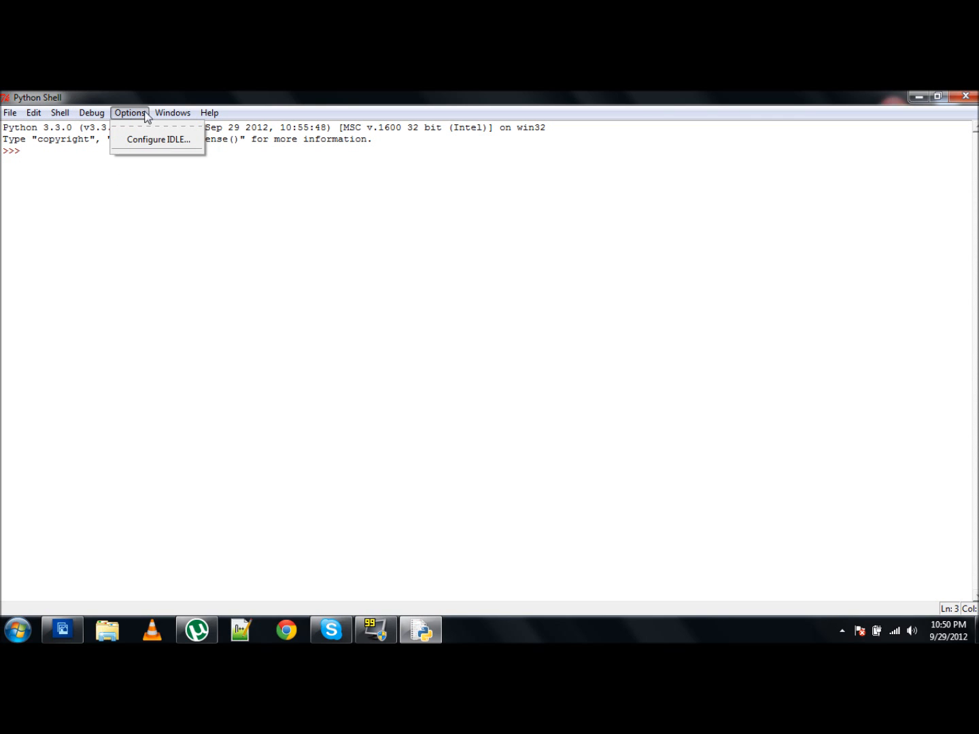
pyautogui.click(209, 112)
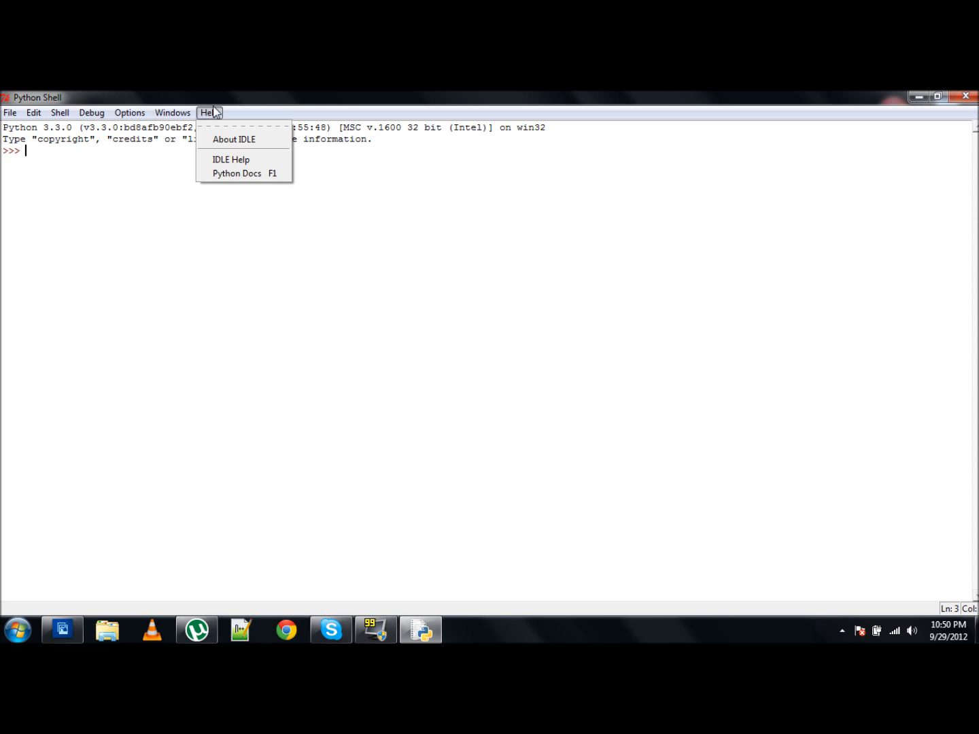
pyautogui.click(210, 112)
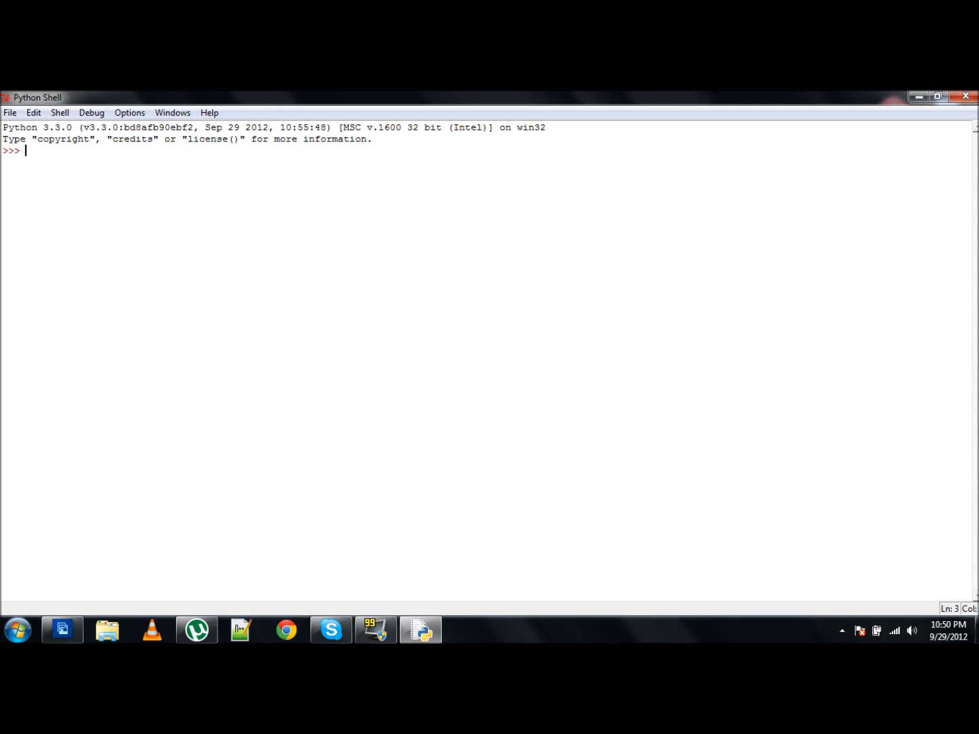
# - Evaluate 9+1, 9-1 and 9+1-1 at the prompt, getting 10, 8 and 9, then start 18/3
pyautogui.write('s')
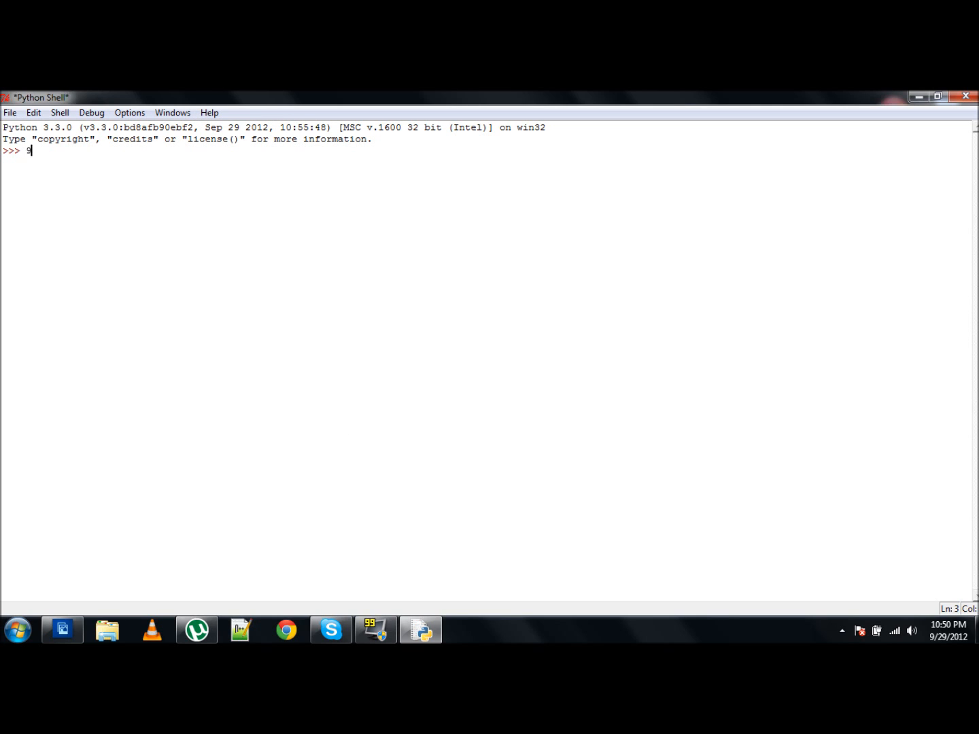
pyautogui.write('+1')
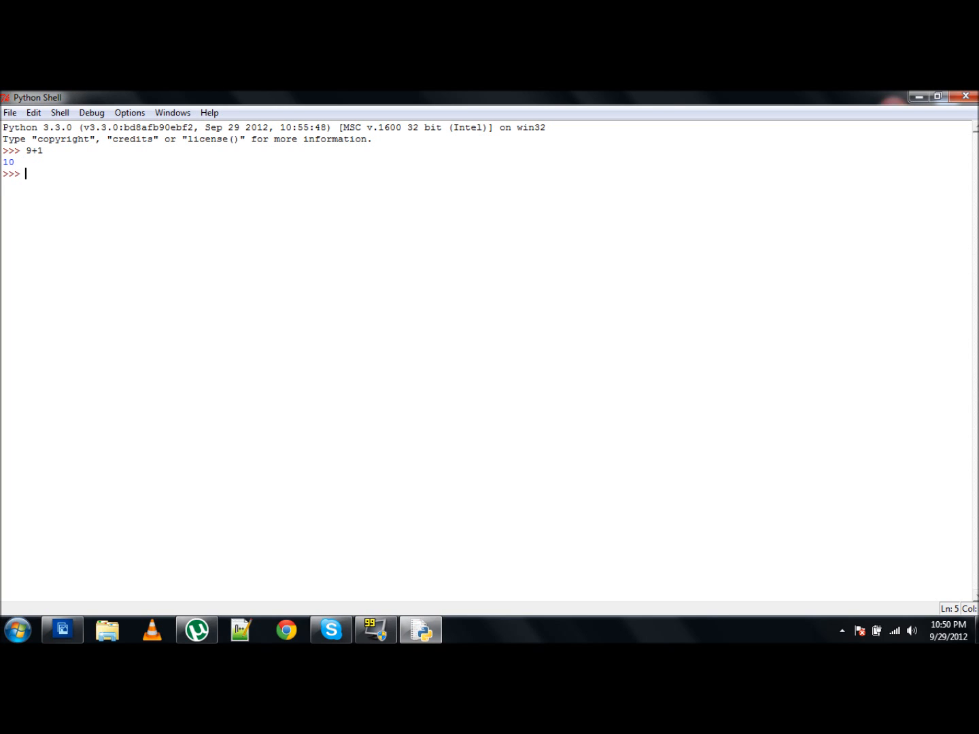
pyautogui.write('9')
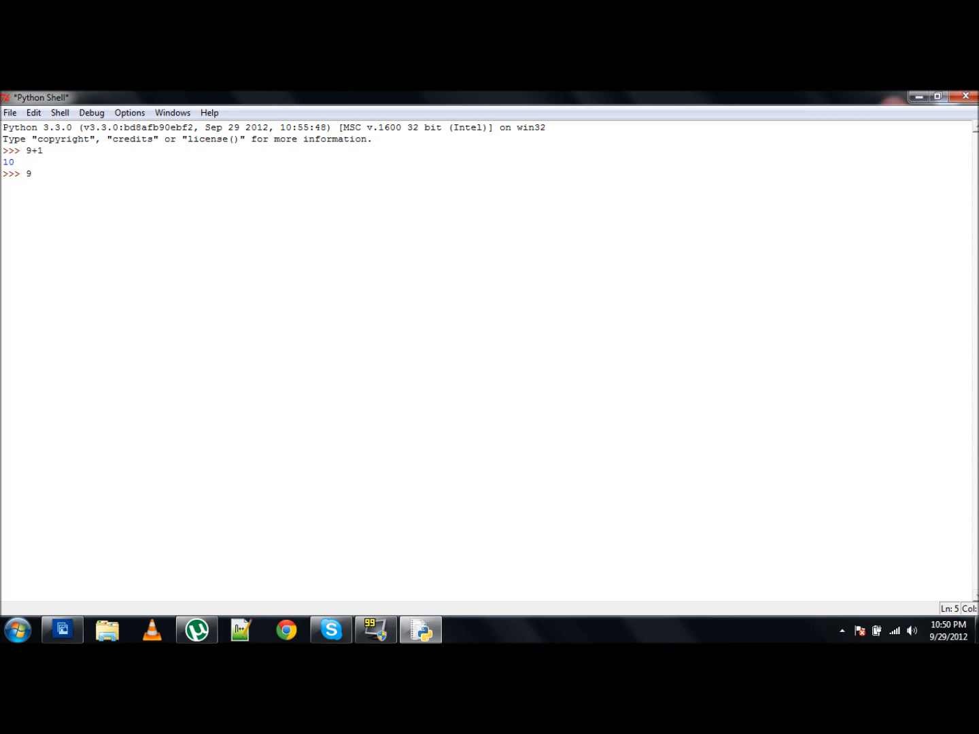
pyautogui.write('-1')
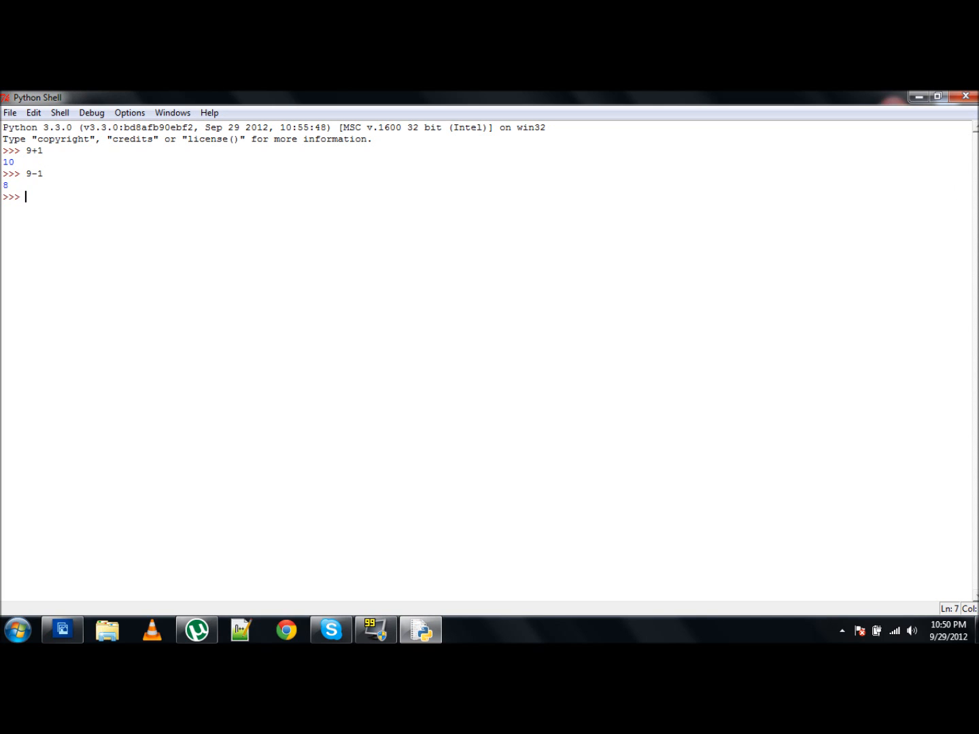
pyautogui.write('9')
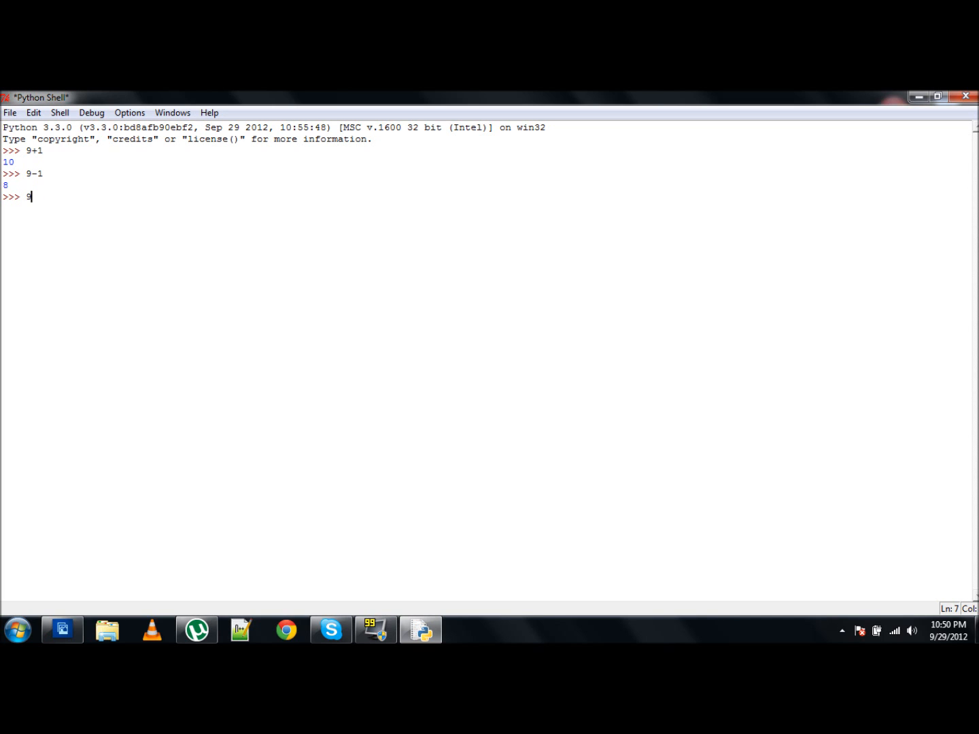
pyautogui.write('+1-1')
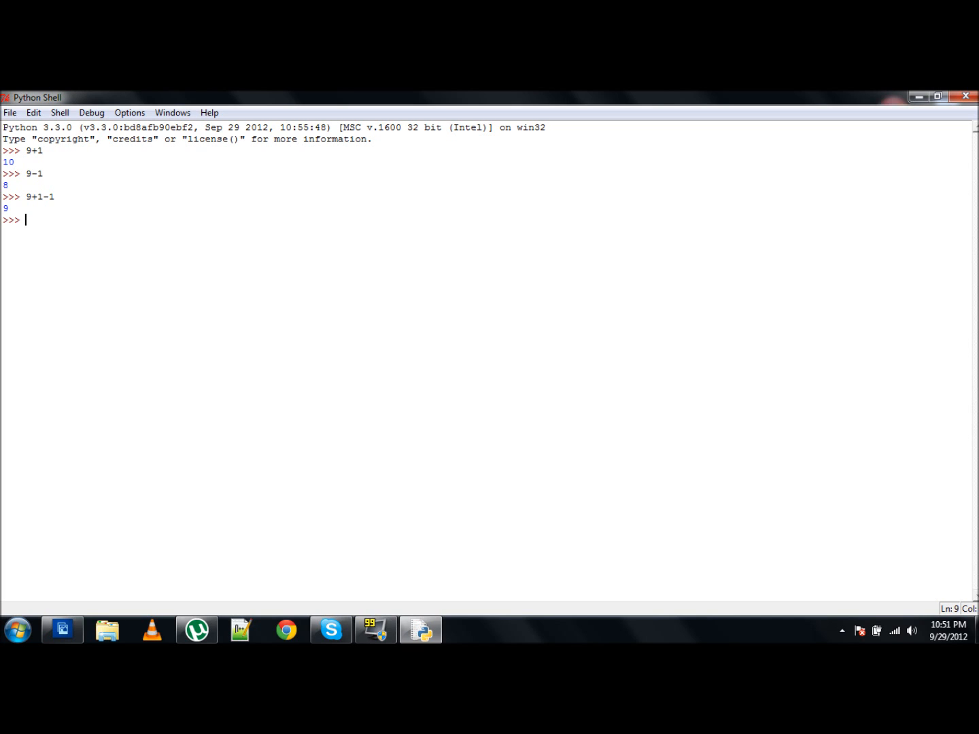
pyautogui.write('1')
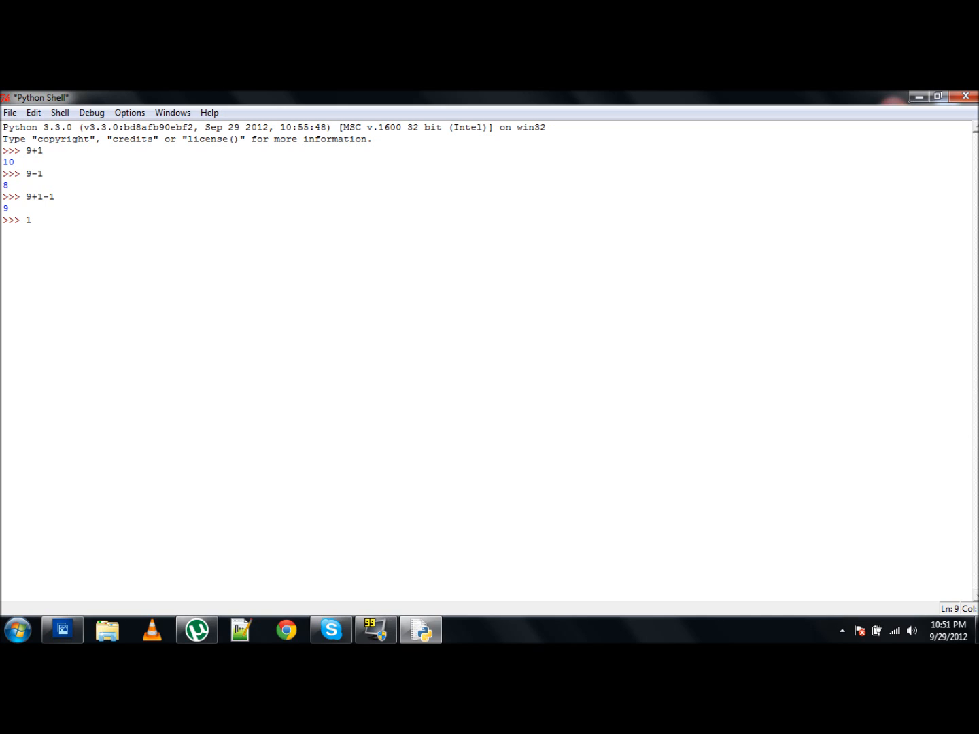
# - Evaluate 18/3 and 18.0/3 at the prompt, both returning 6.0
pyautogui.press('Return')
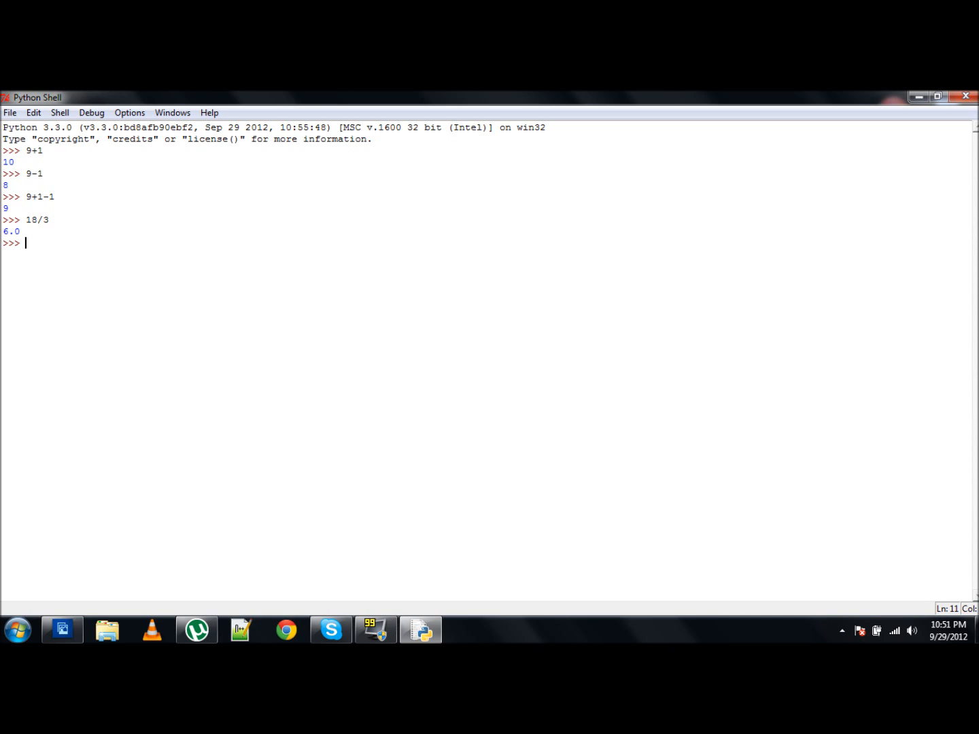
pyautogui.write('18.0')
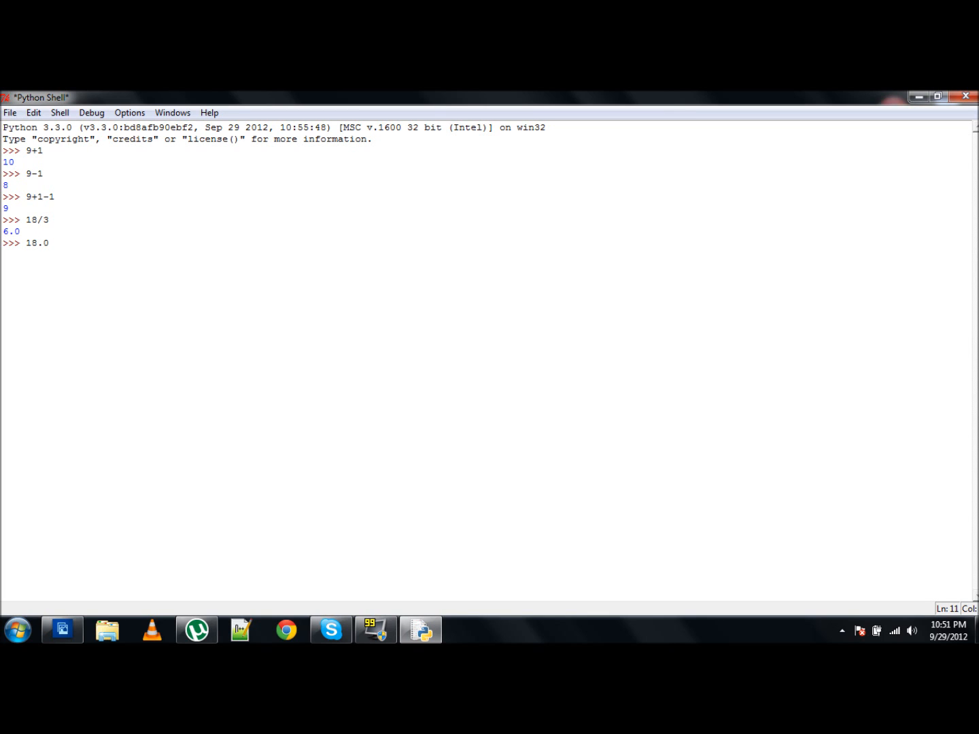
pyautogui.write('/3')
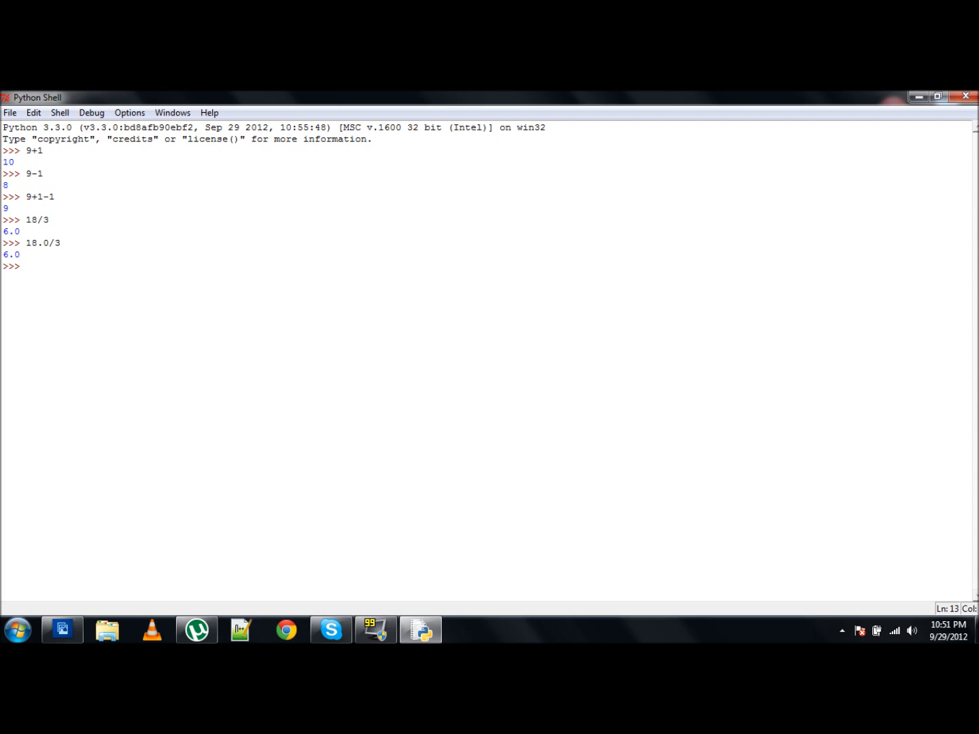
pyautogui.write('18.')
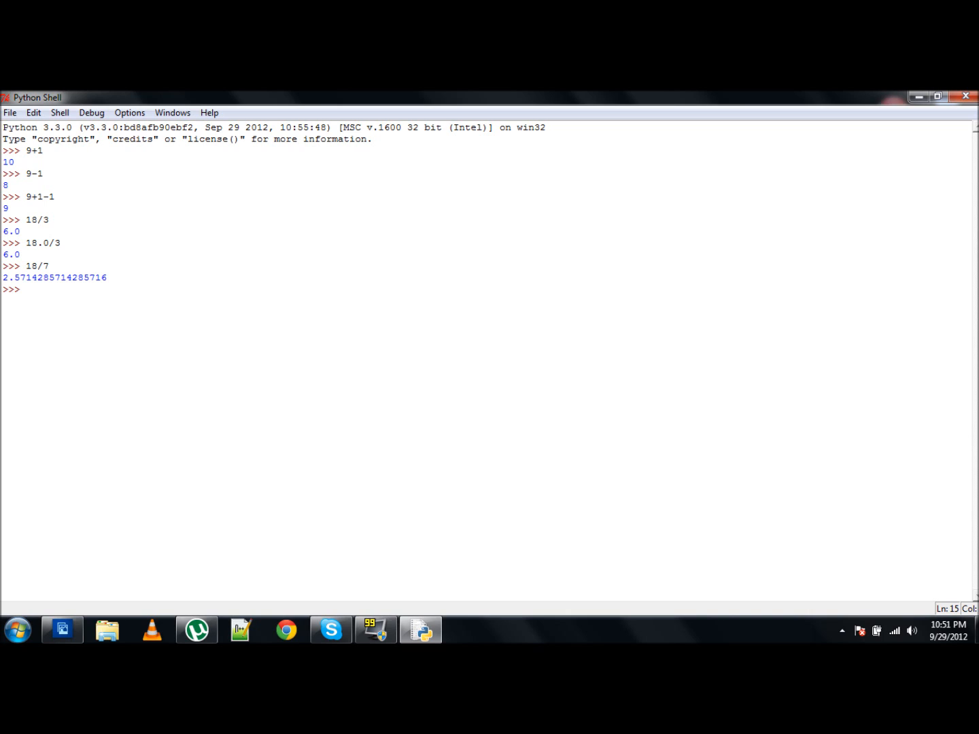
# - Evaluate 18/7 to get 2.5714285714285716 and begin a new expression with 7
pyautogui.write('7')
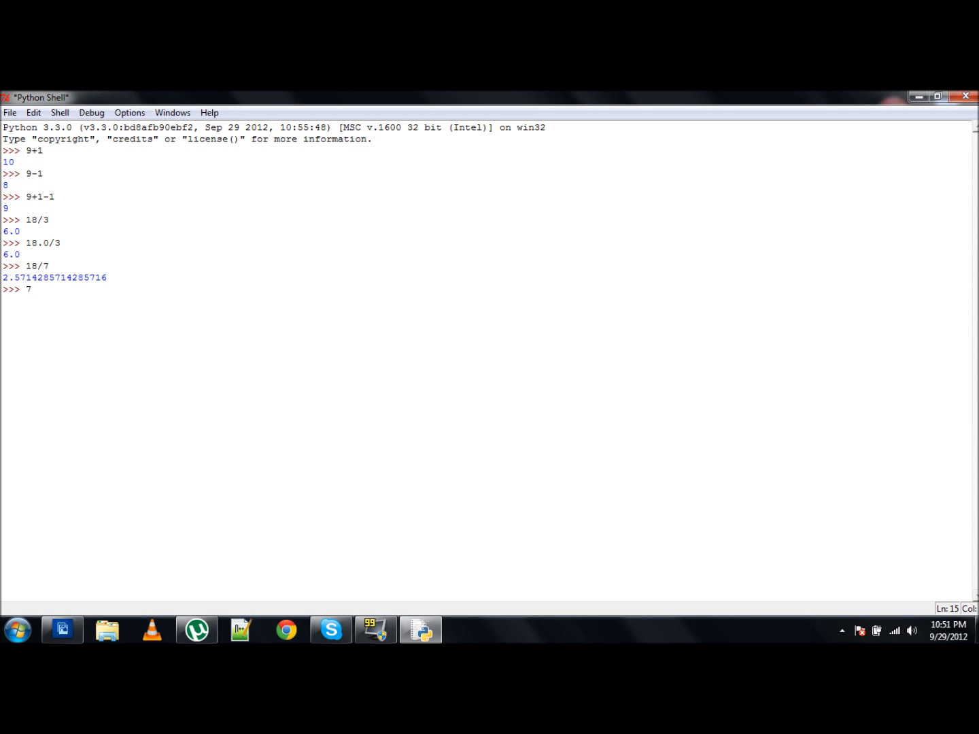
# - Evaluate 7*8 and 7^8, getting 56 and 15, then begin the exponent expression 7**
pyautogui.write('*8')
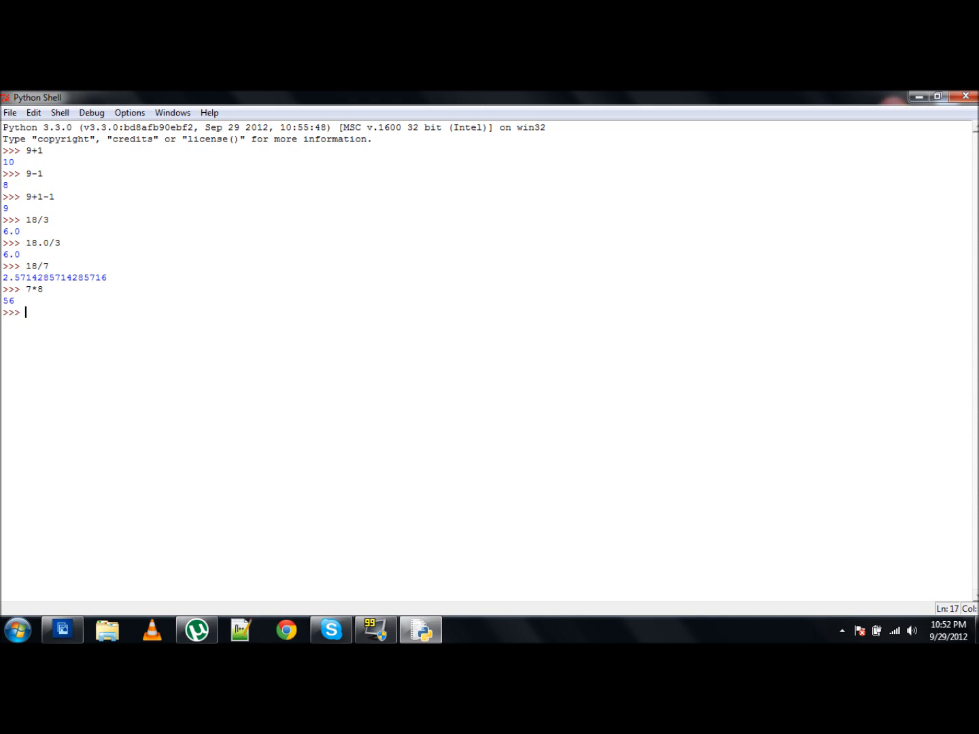
pyautogui.write('7^')
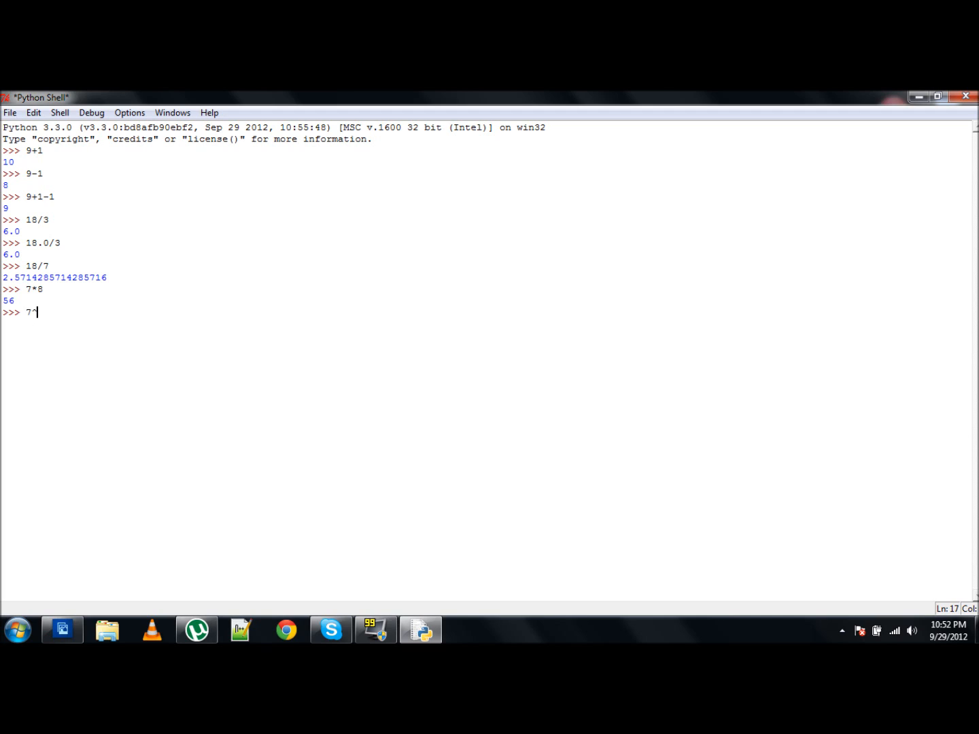
pyautogui.write('8')
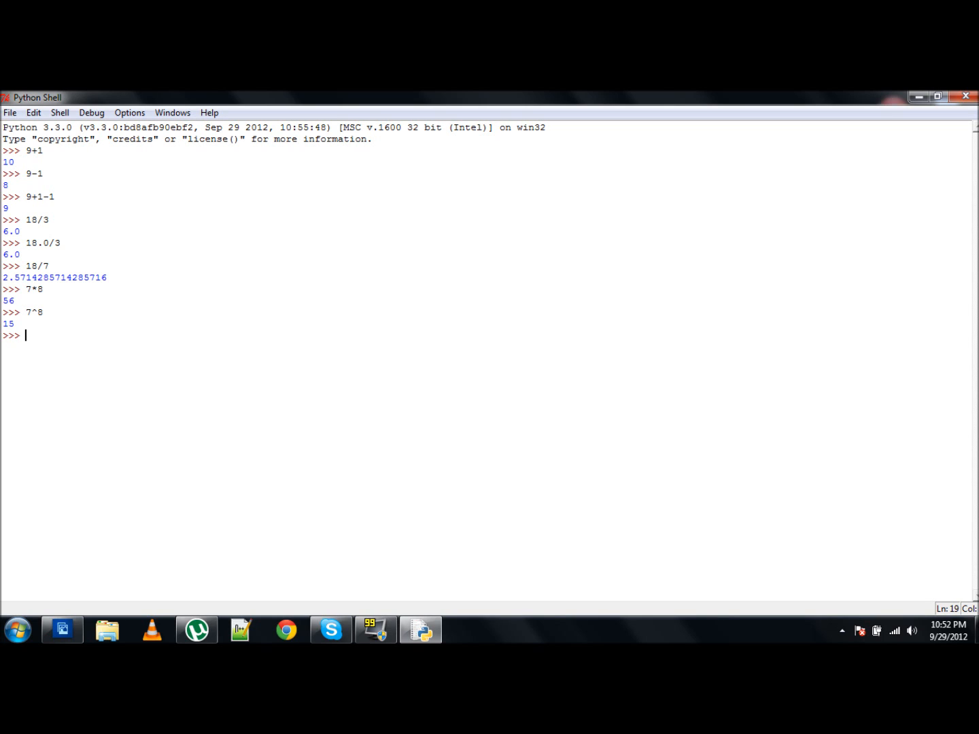
pyautogui.write('7**')
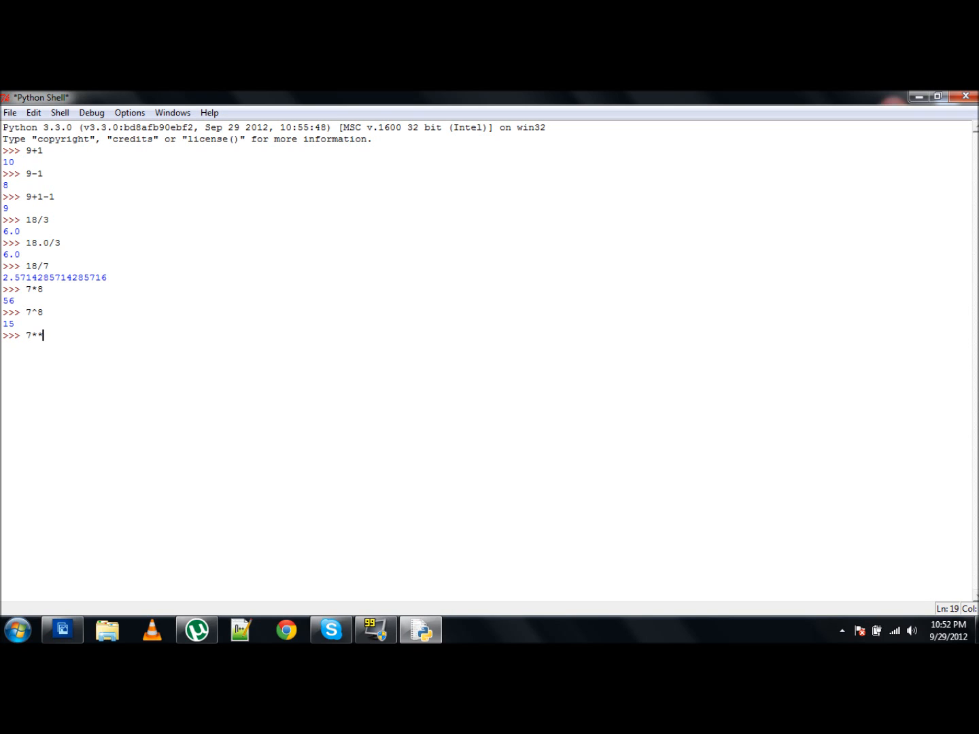